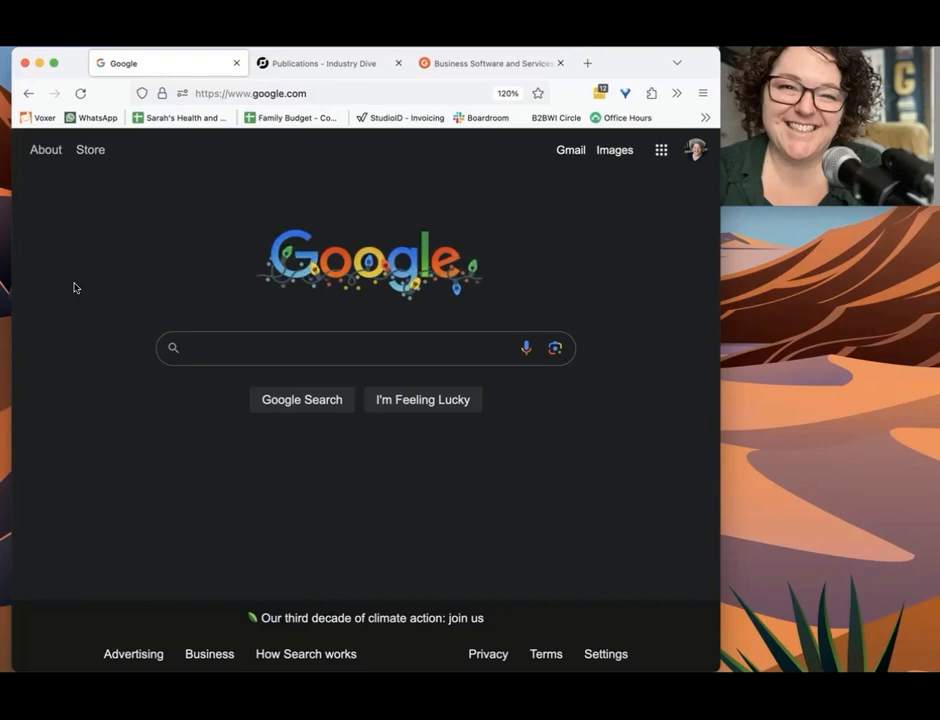
type("hr tech +")
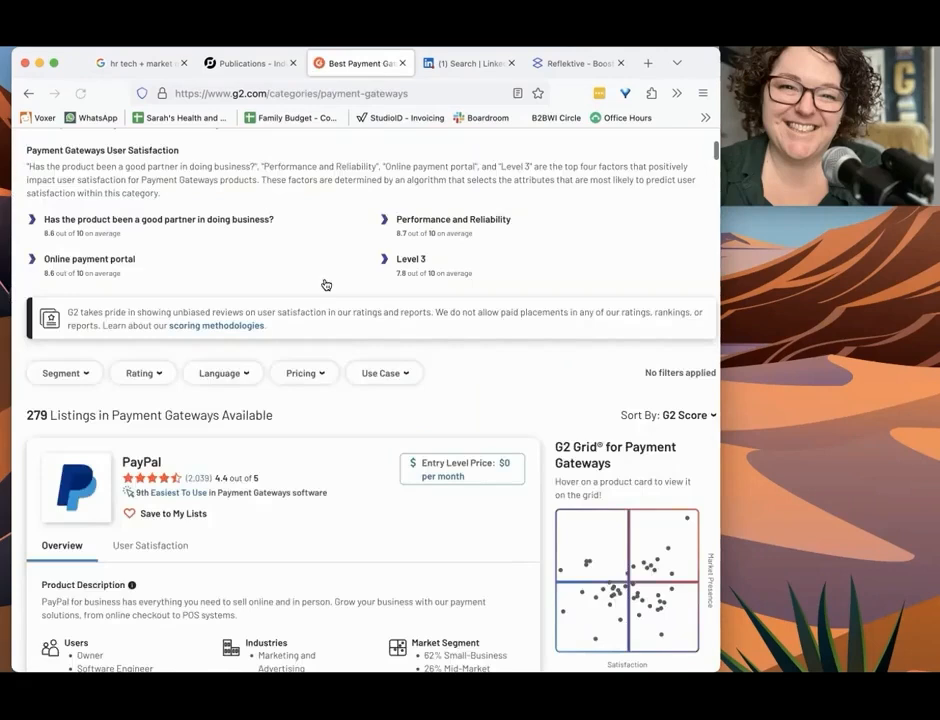
scroll("down", 3)
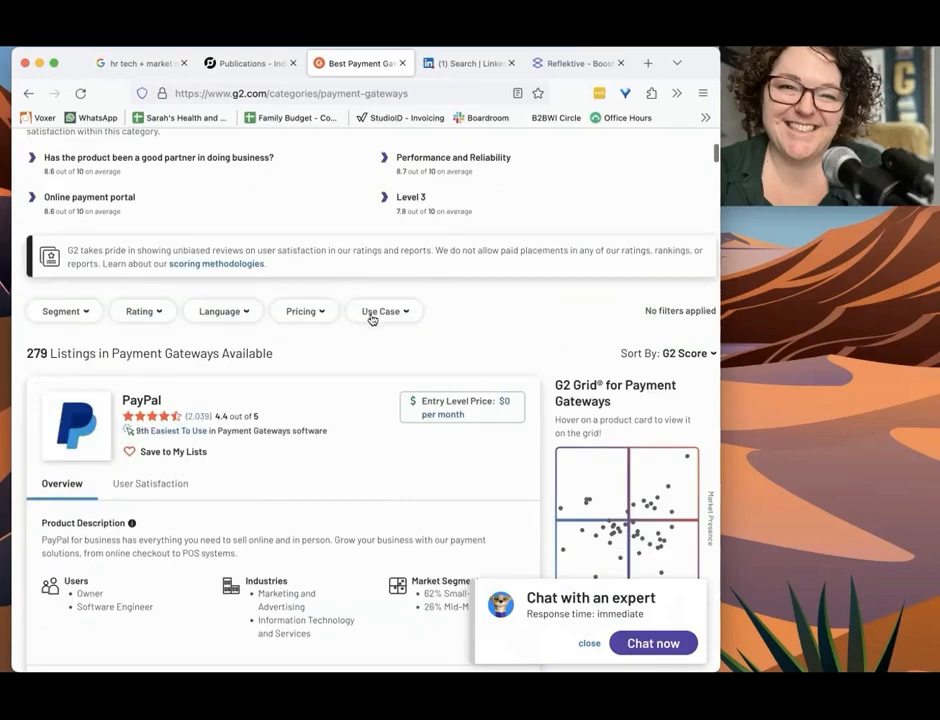